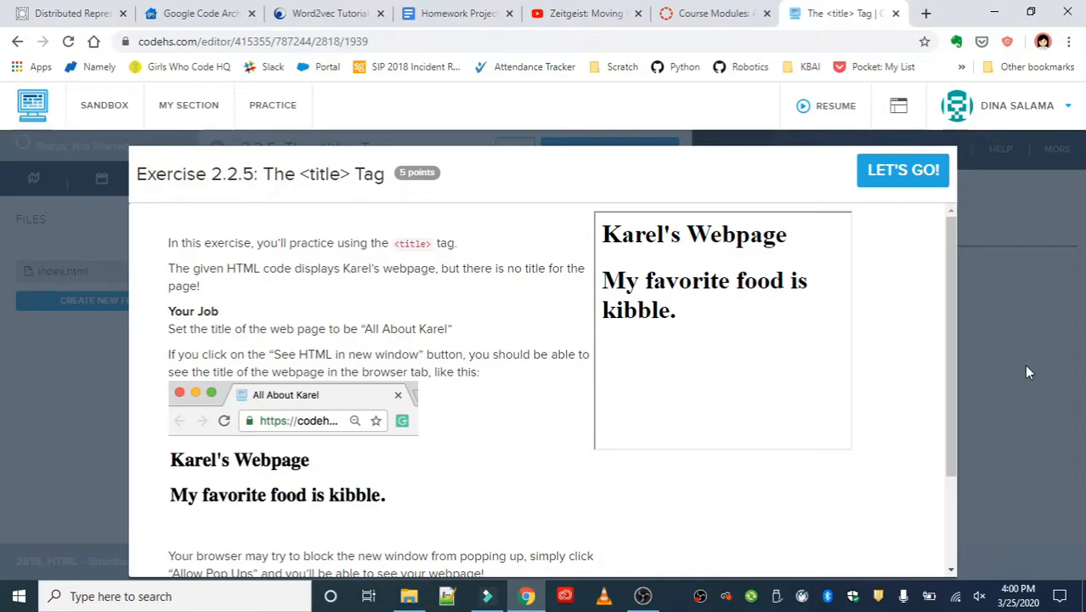
mouse_move(689, 437)
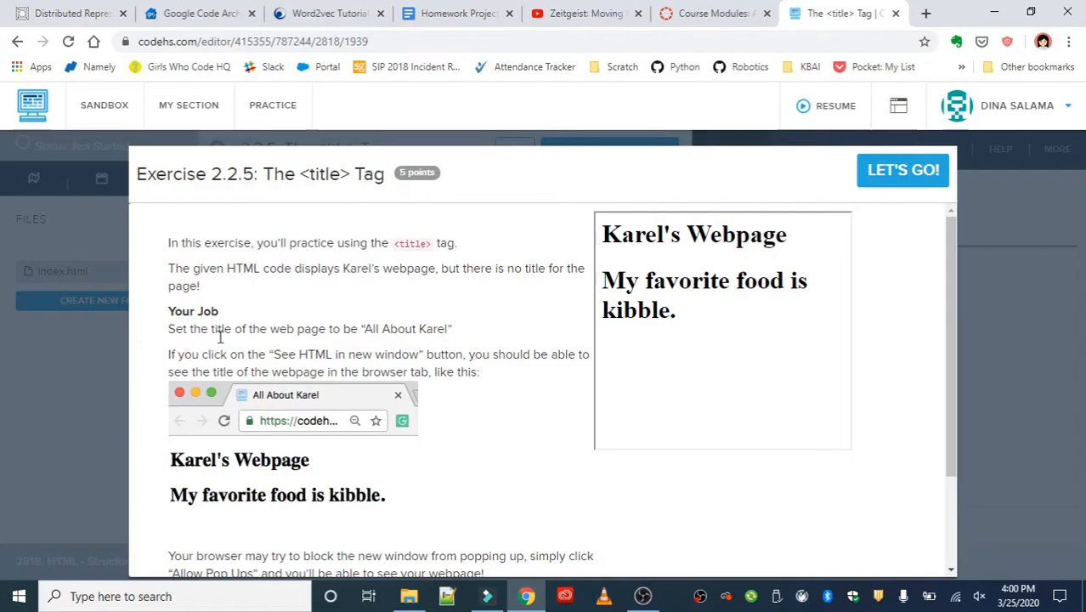
mouse_move(505, 380)
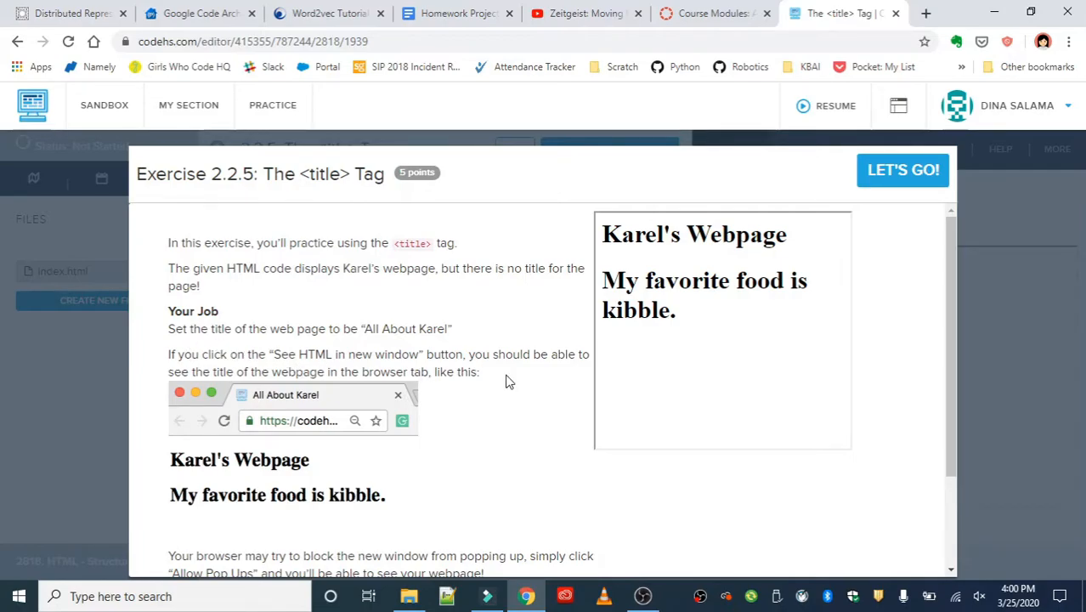
mouse_move(474, 419)
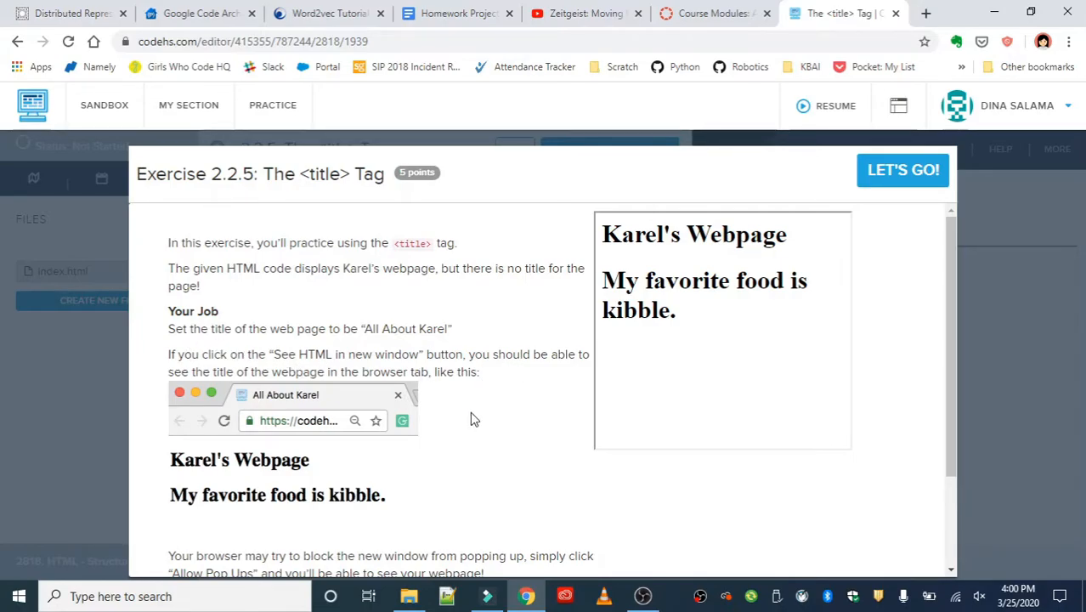
mouse_move(260, 380)
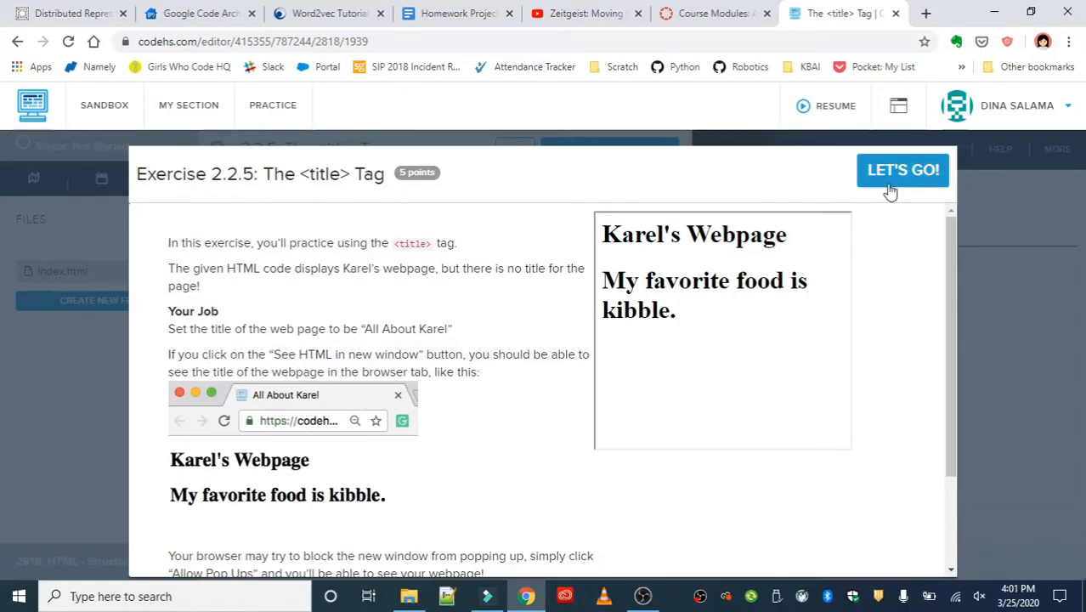
- Start the exercise, run the starter code to render Karel's Webpage, and select both h1 lines
left_click(903, 170)
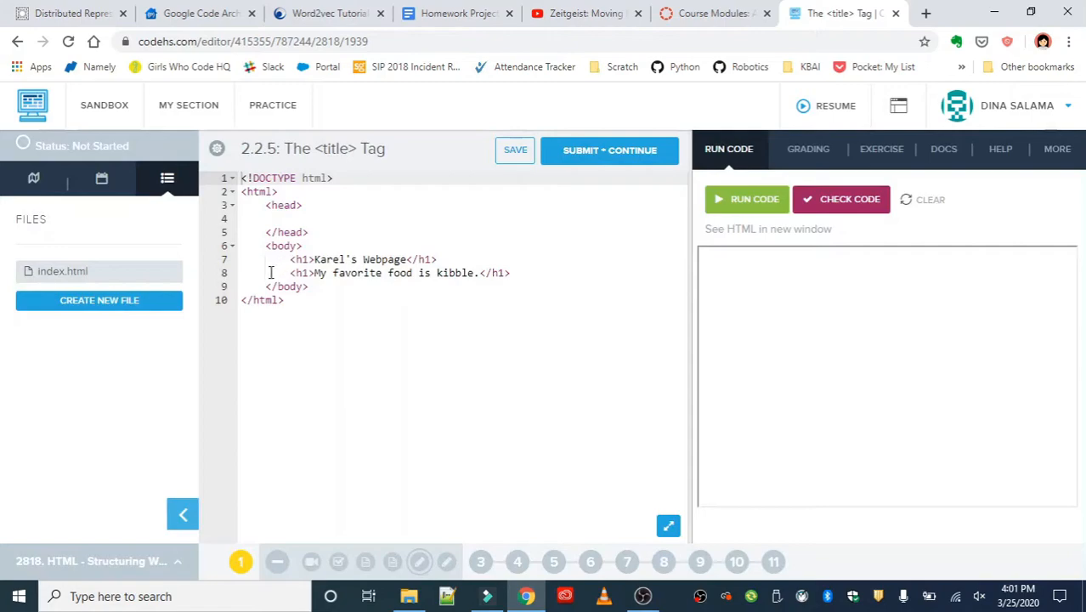
left_click(747, 199)
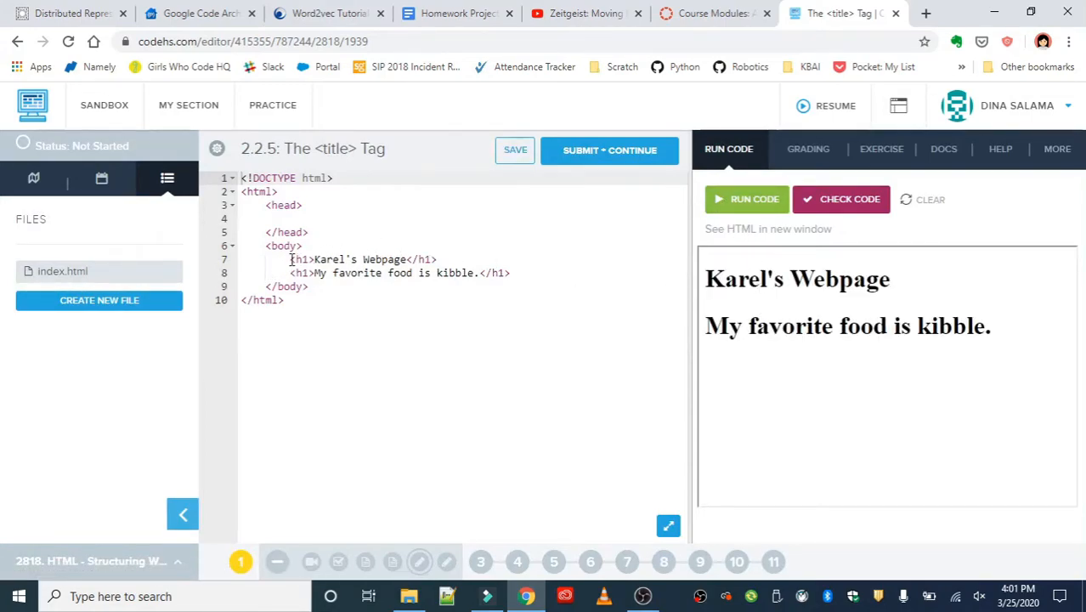
left_click_drag(290, 259, 510, 273)
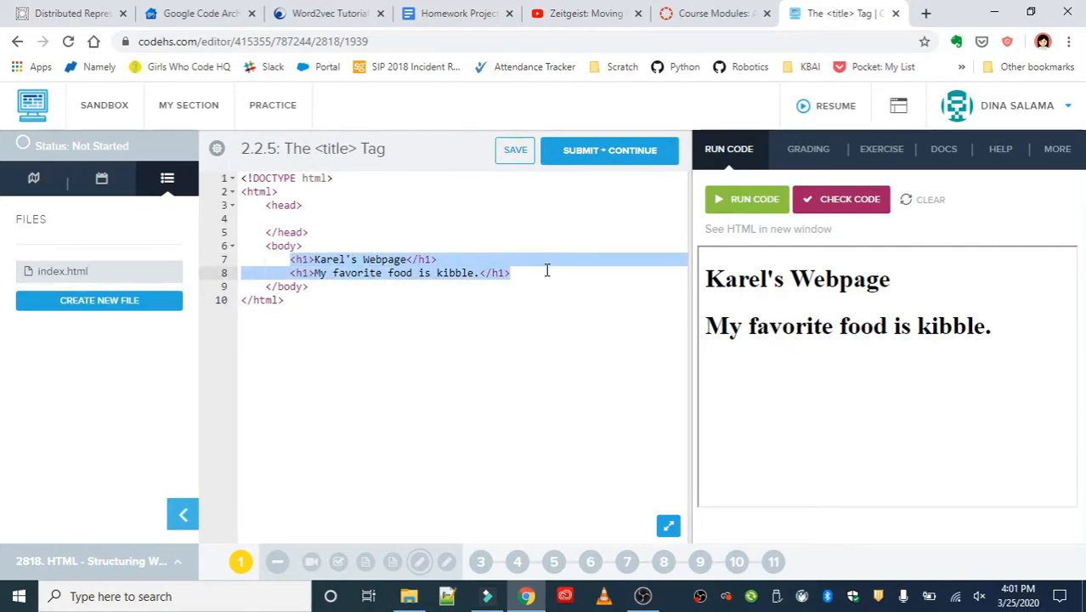
left_click(515, 150)
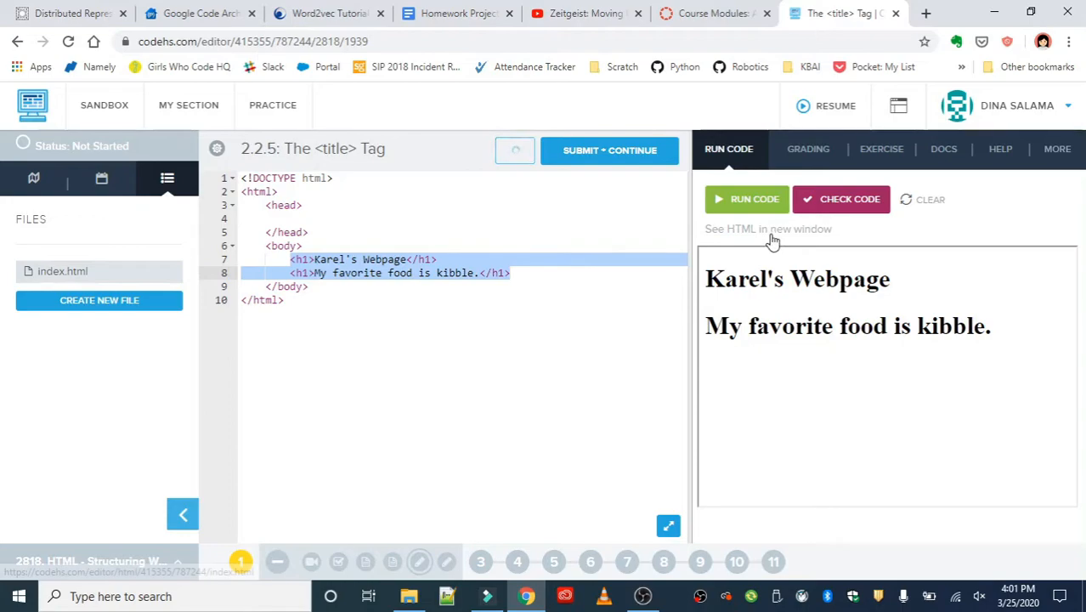
- Open Karel's rendered page in a new tab, then show the exercise instructions beside the code
right_click(768, 228)
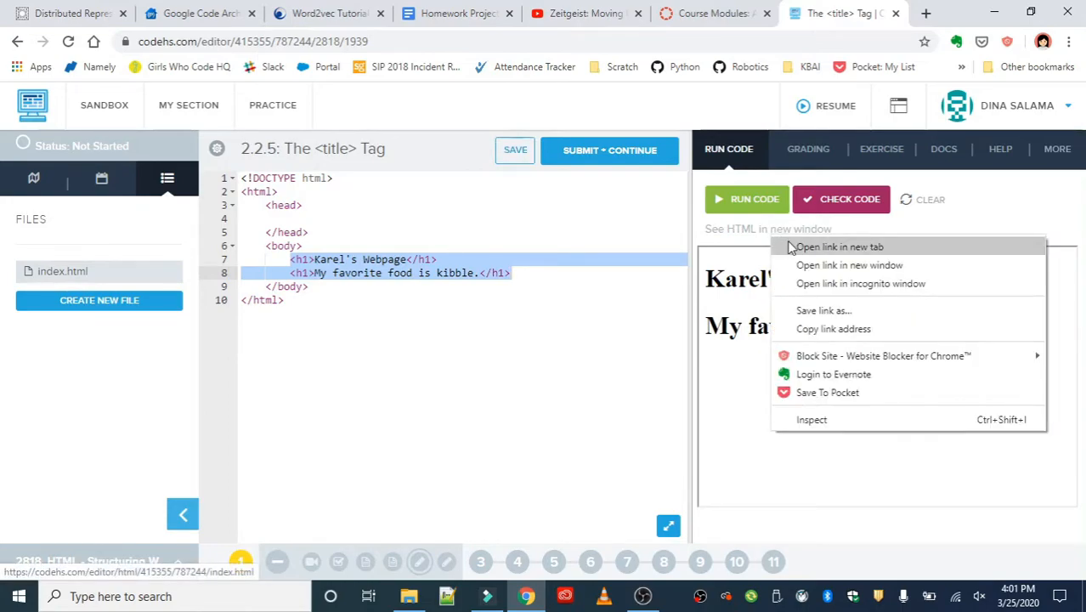
left_click(838, 246)
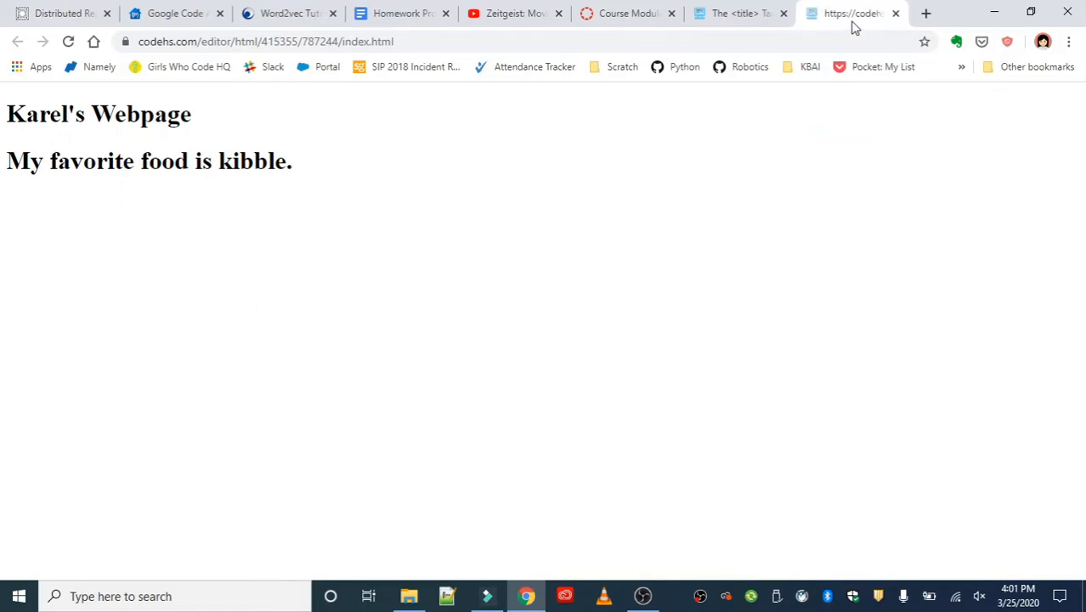
mouse_move(876, 19)
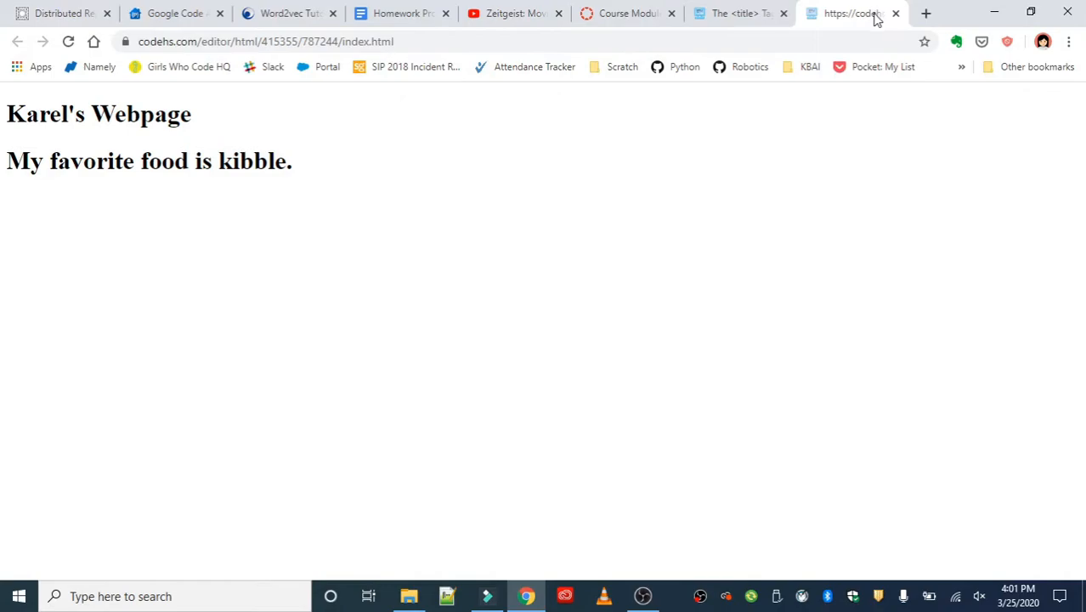
mouse_move(855, 17)
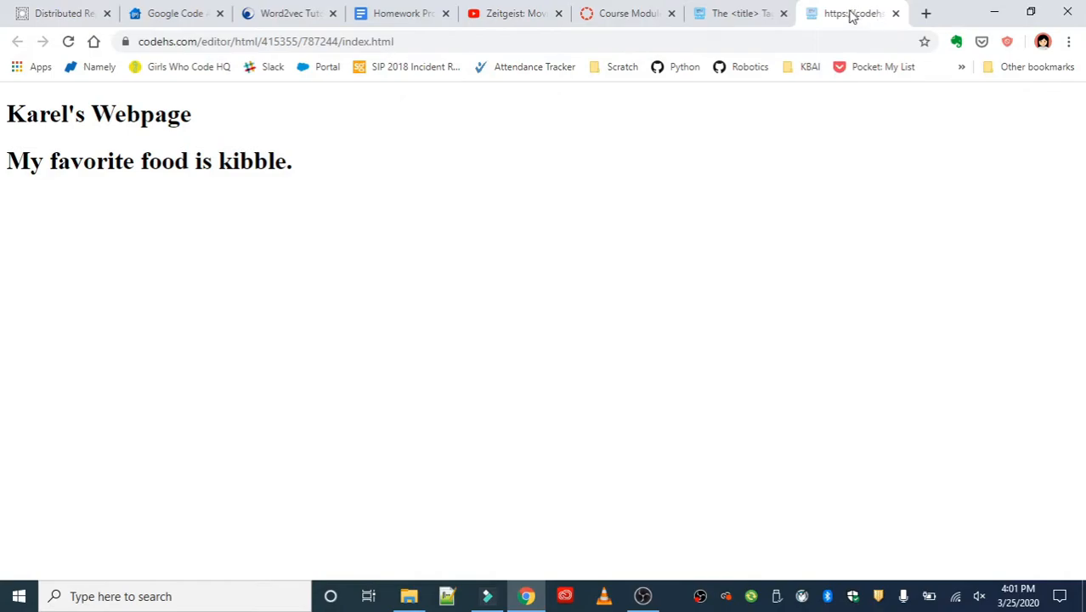
left_click(737, 13)
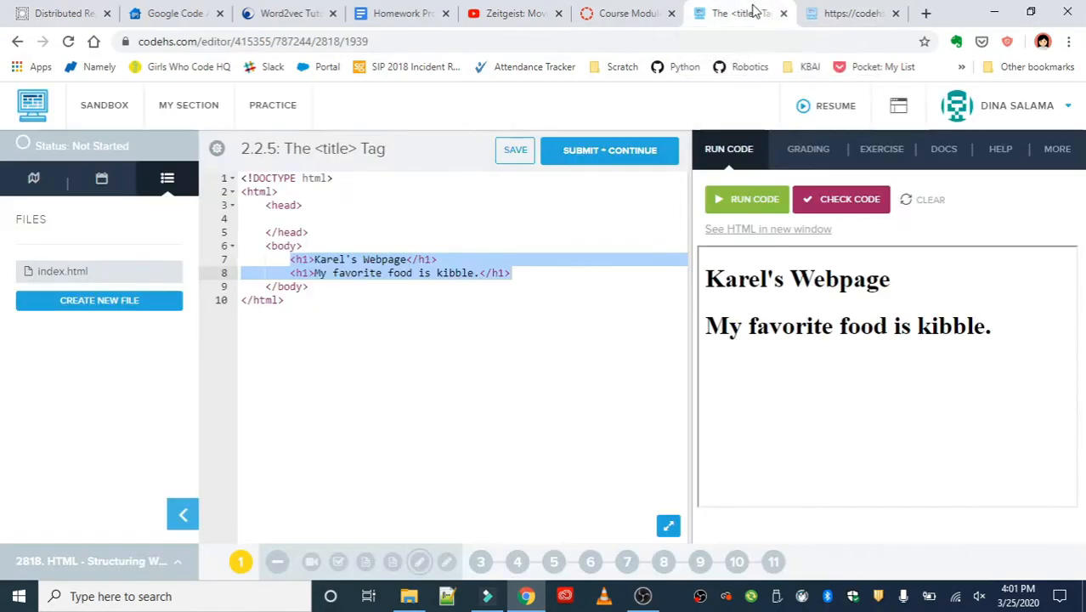
left_click(850, 13)
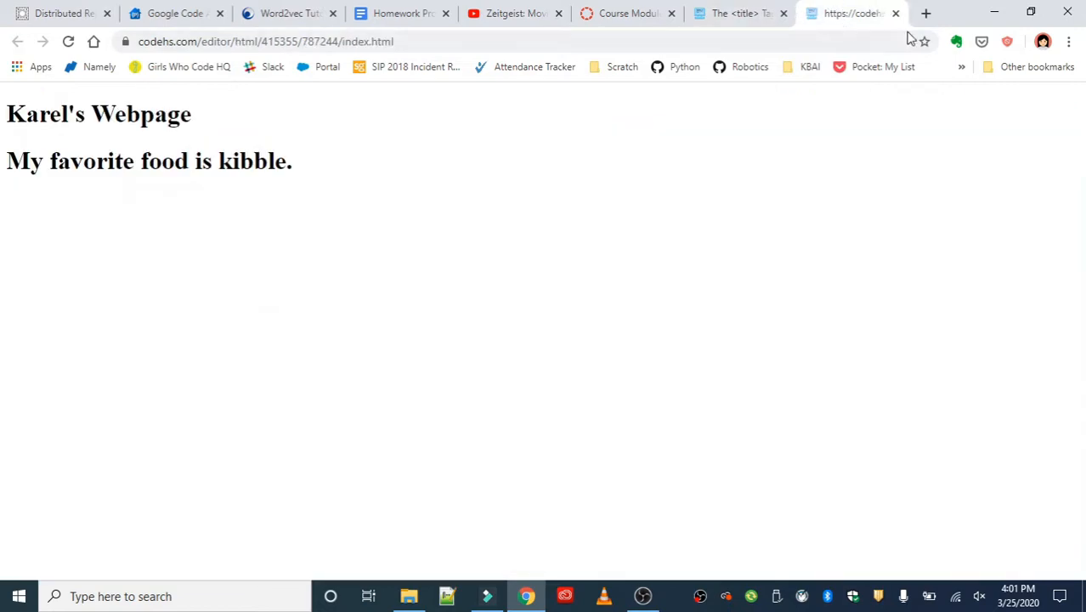
left_click(739, 12)
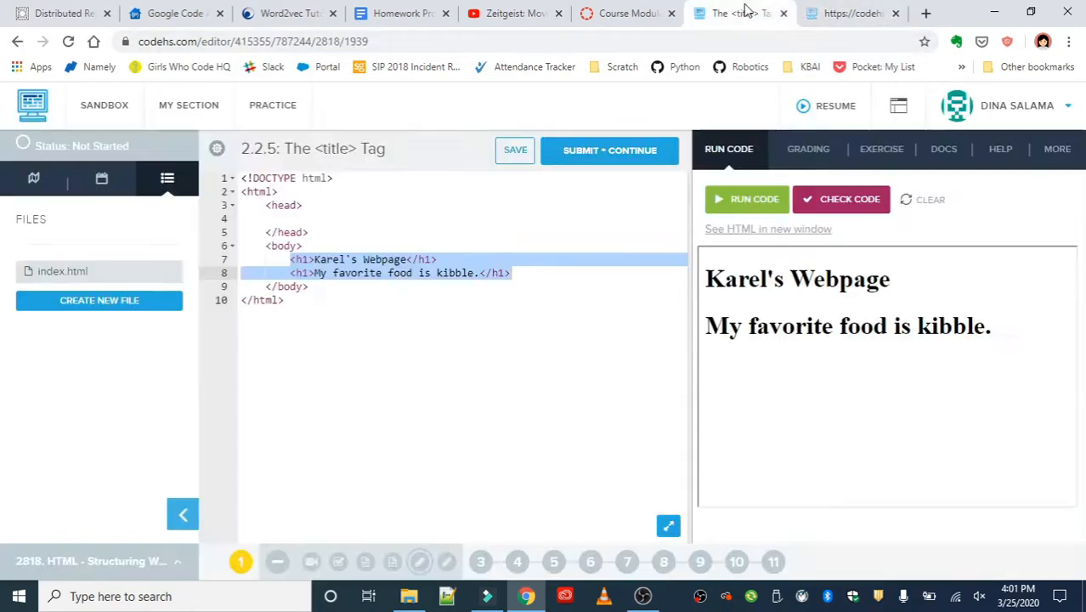
left_click(881, 149)
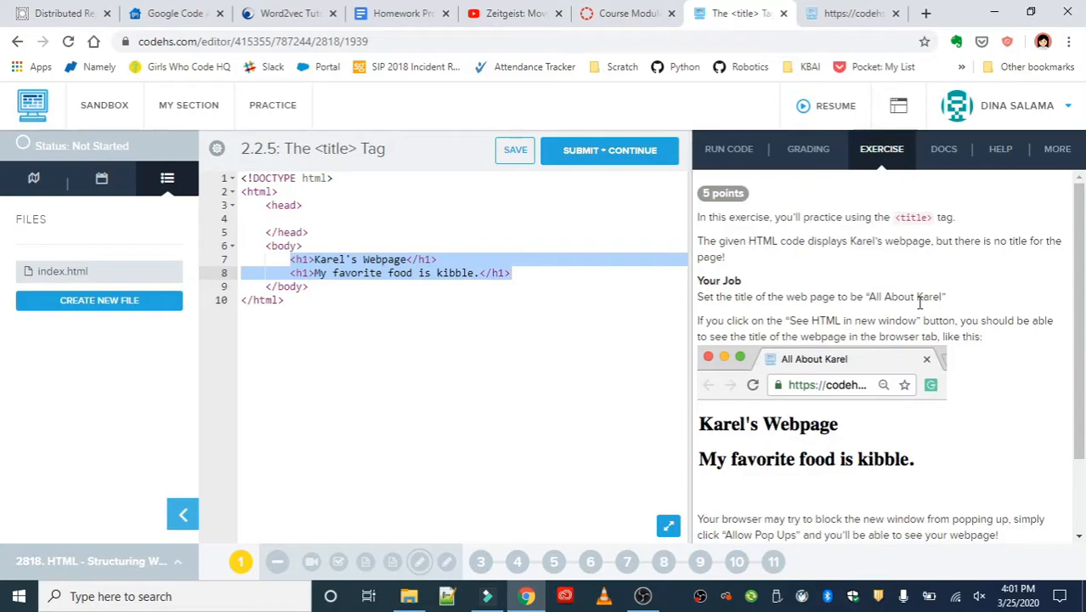
mouse_move(306, 219)
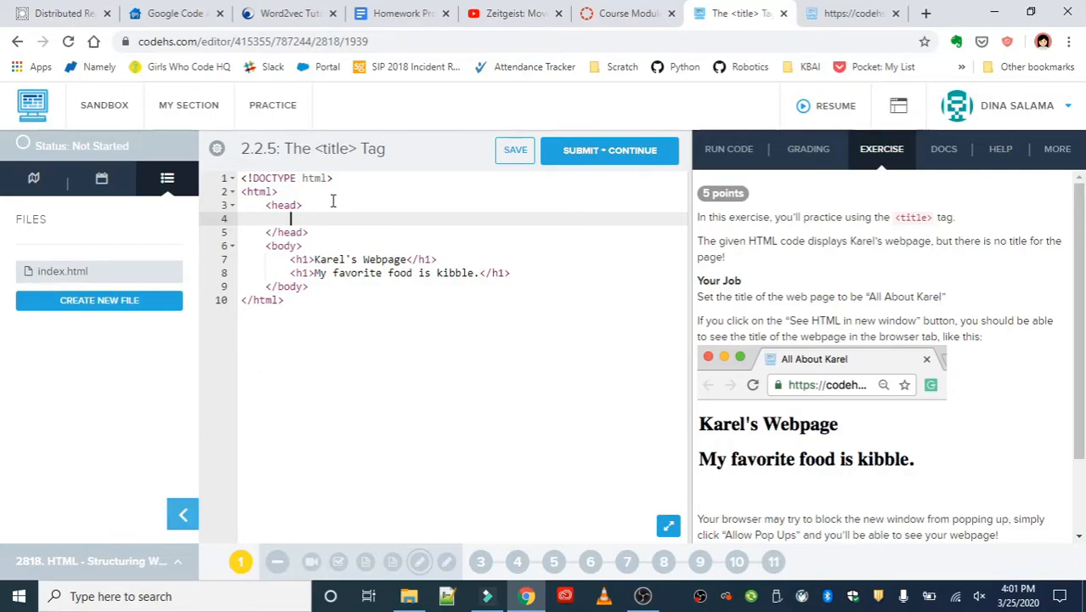
- Add a title tag reading 'All About Karel' in the page's head
type("<title></title>")
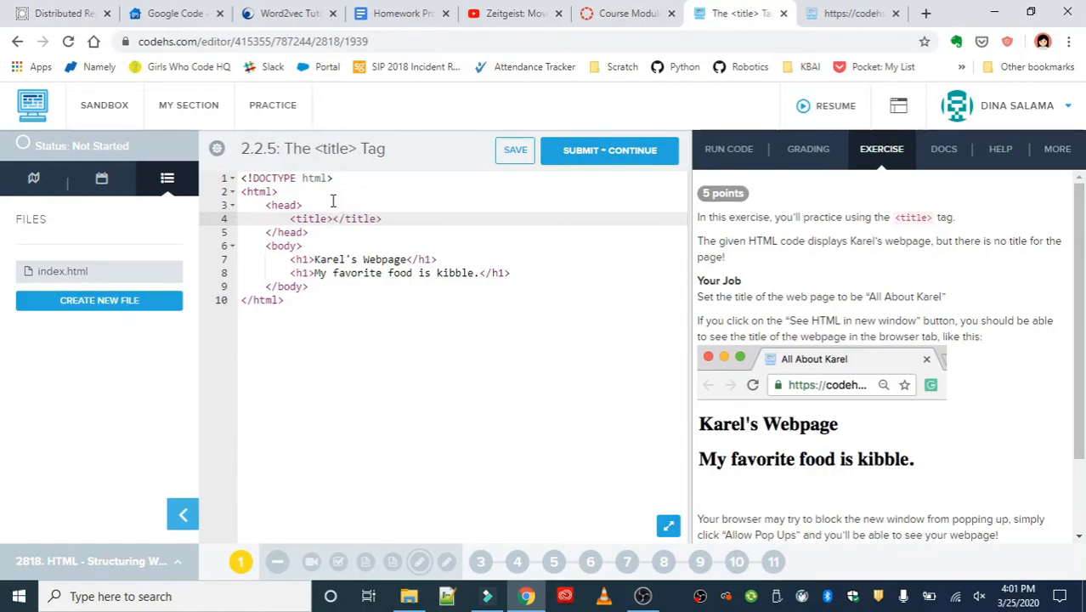
type("All Ab")
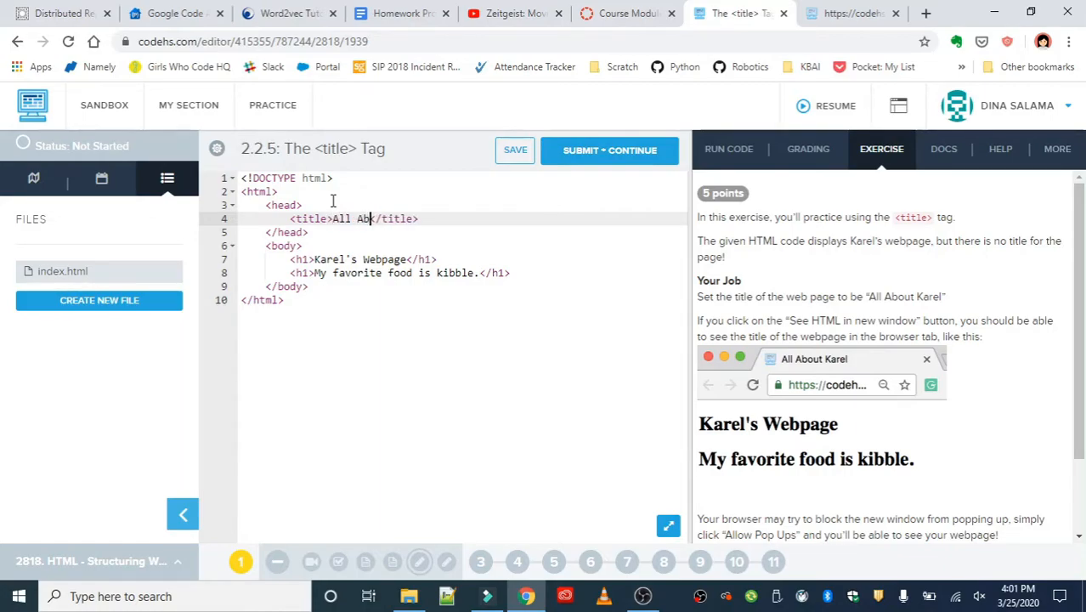
type("out Karel")
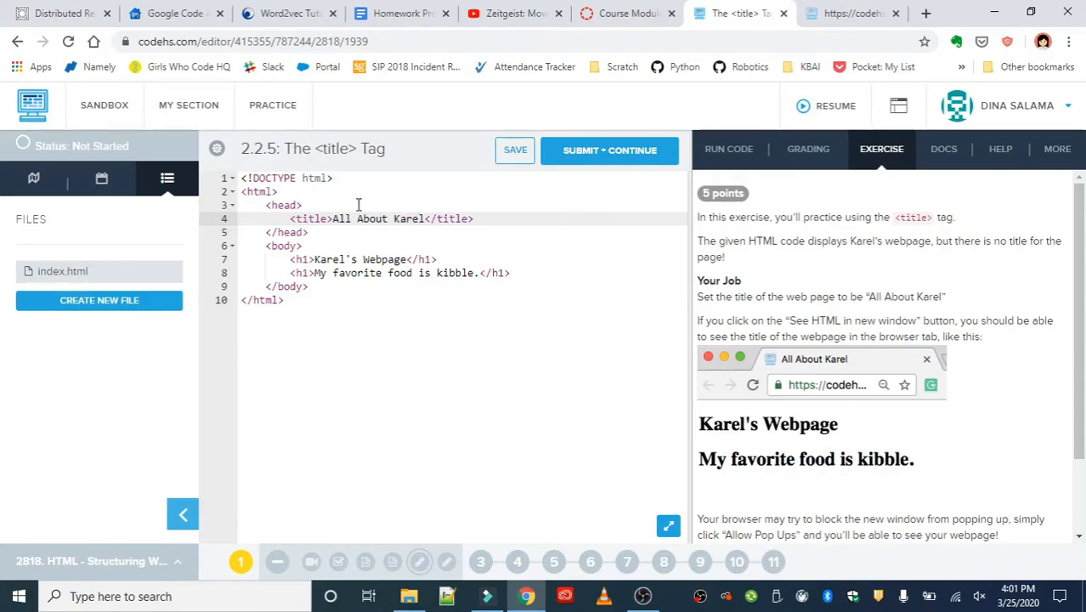
mouse_move(610, 150)
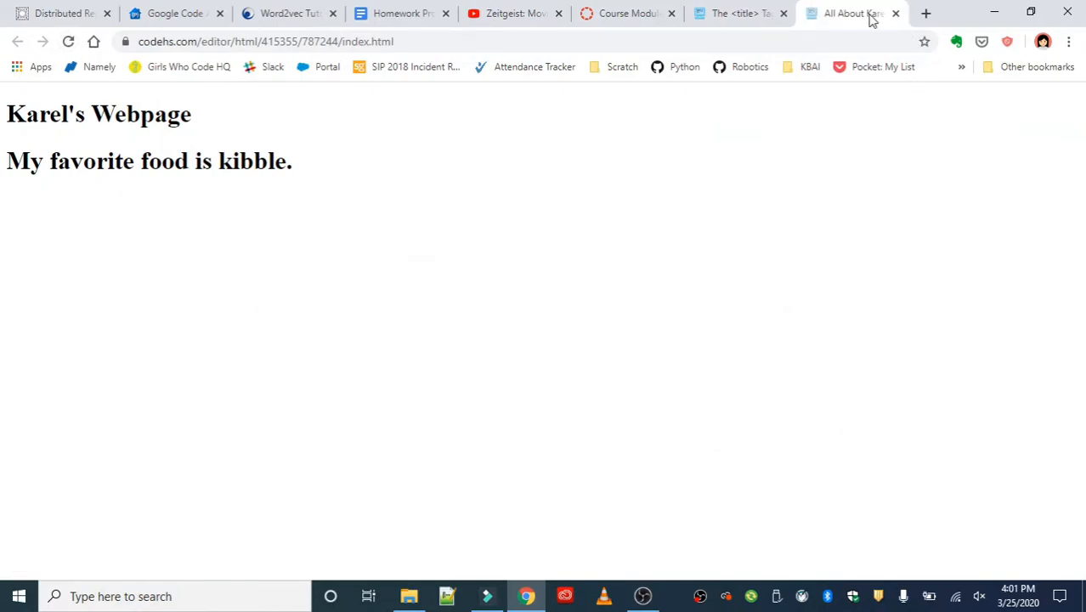
mouse_move(859, 13)
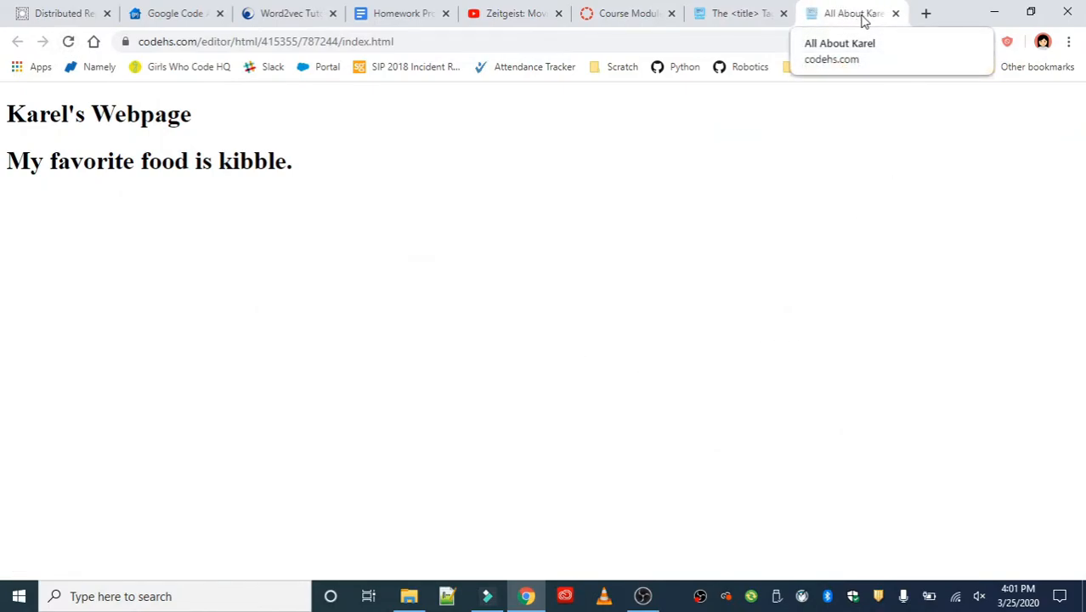
mouse_move(399, 13)
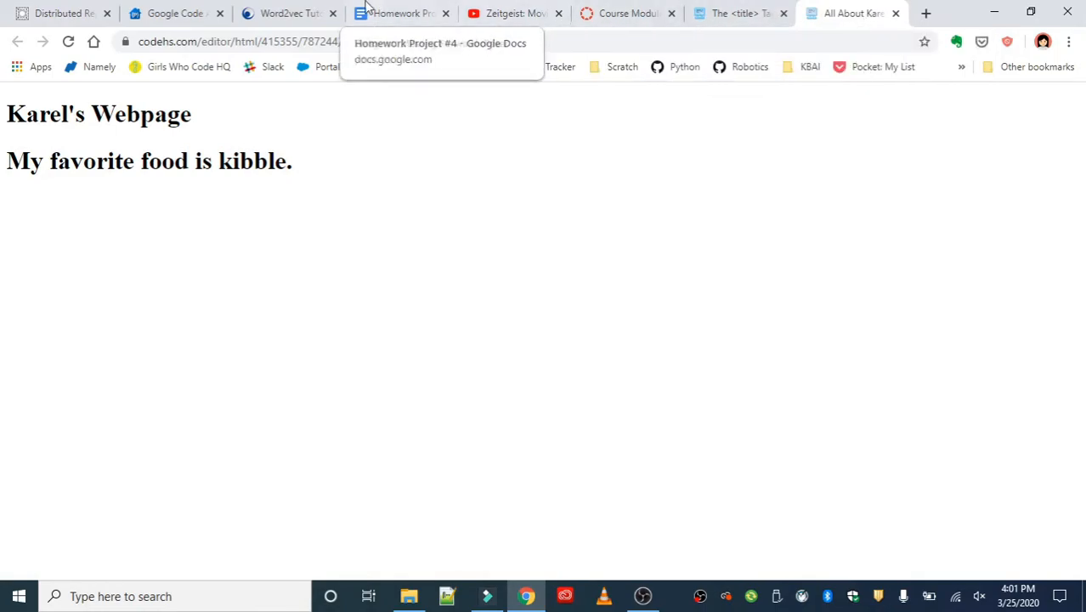
mouse_move(850, 13)
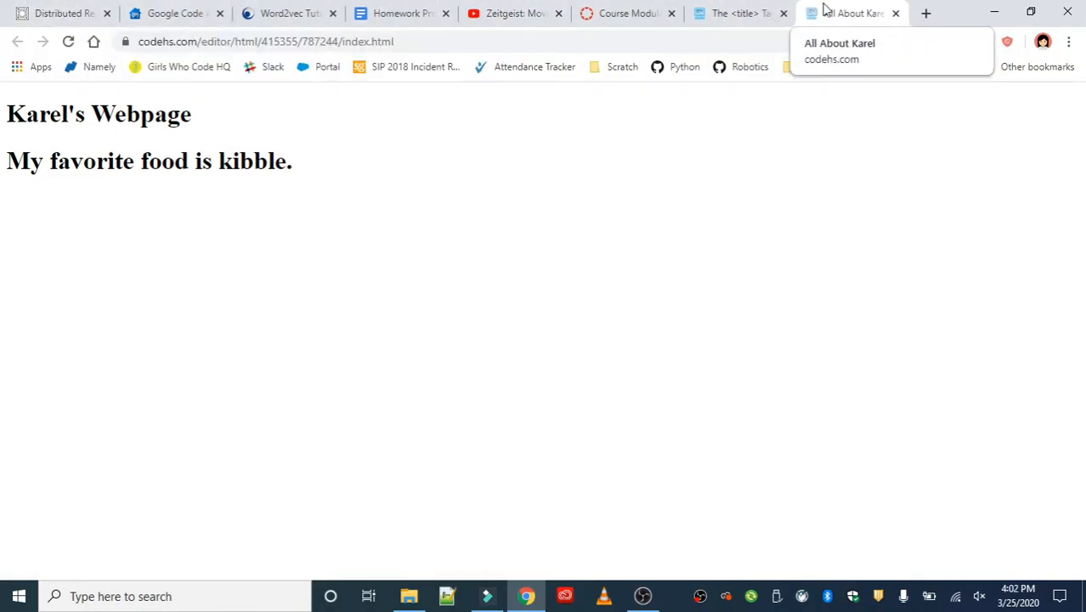
mouse_move(876, 13)
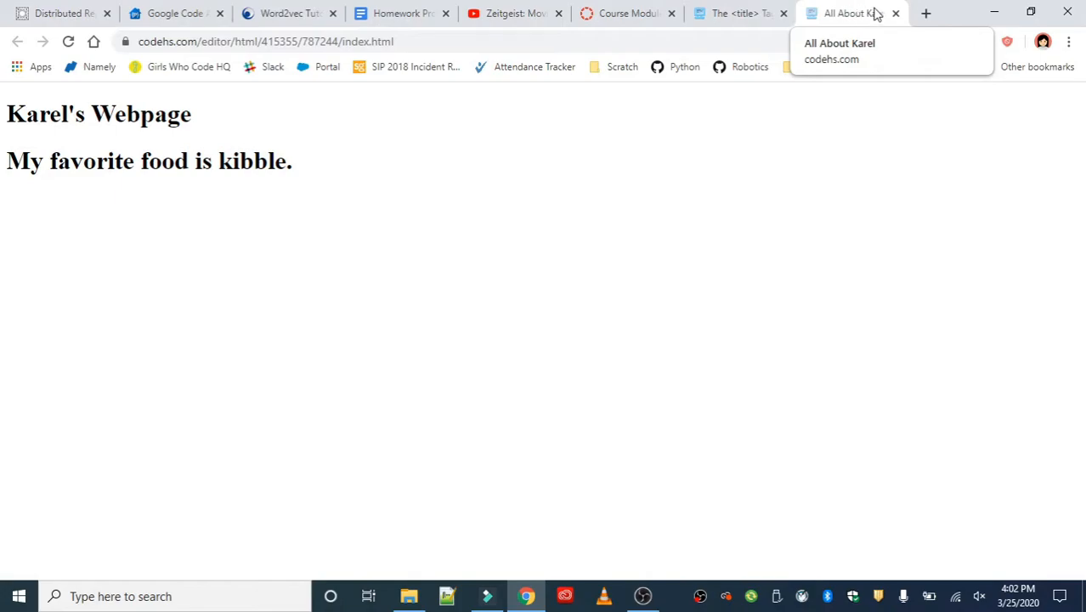
mouse_move(838, 18)
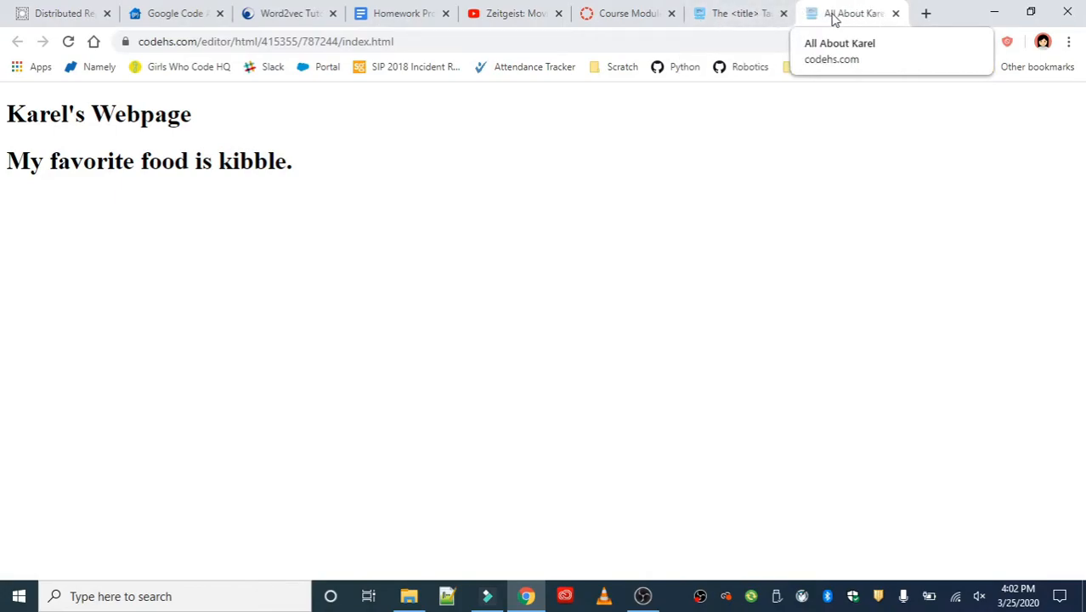
mouse_move(739, 13)
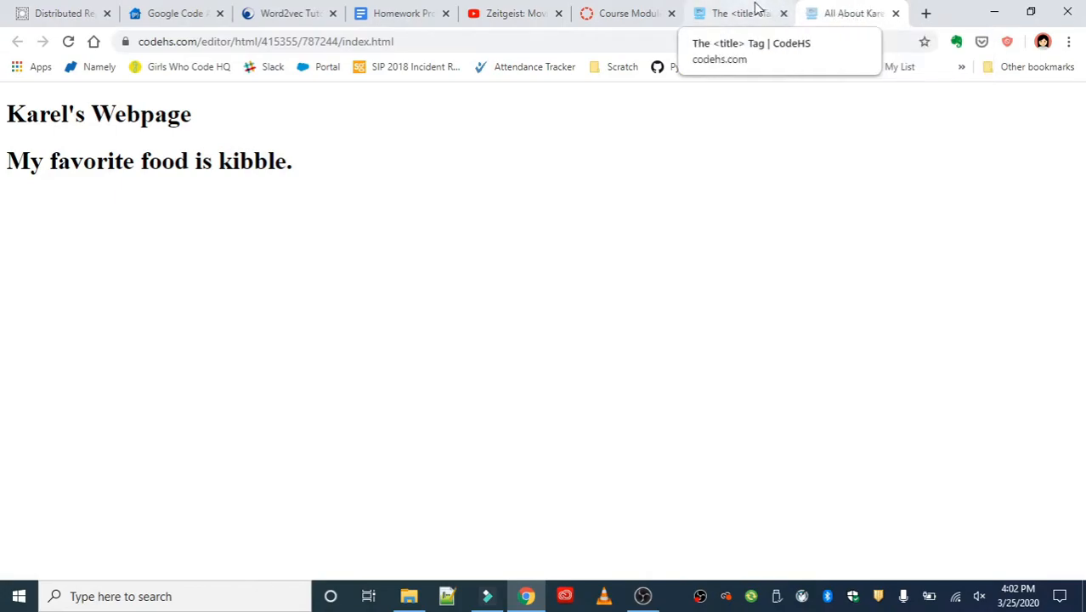
- Return from the preview tab titled 'All About Karel' to the exercise editor
left_click(739, 13)
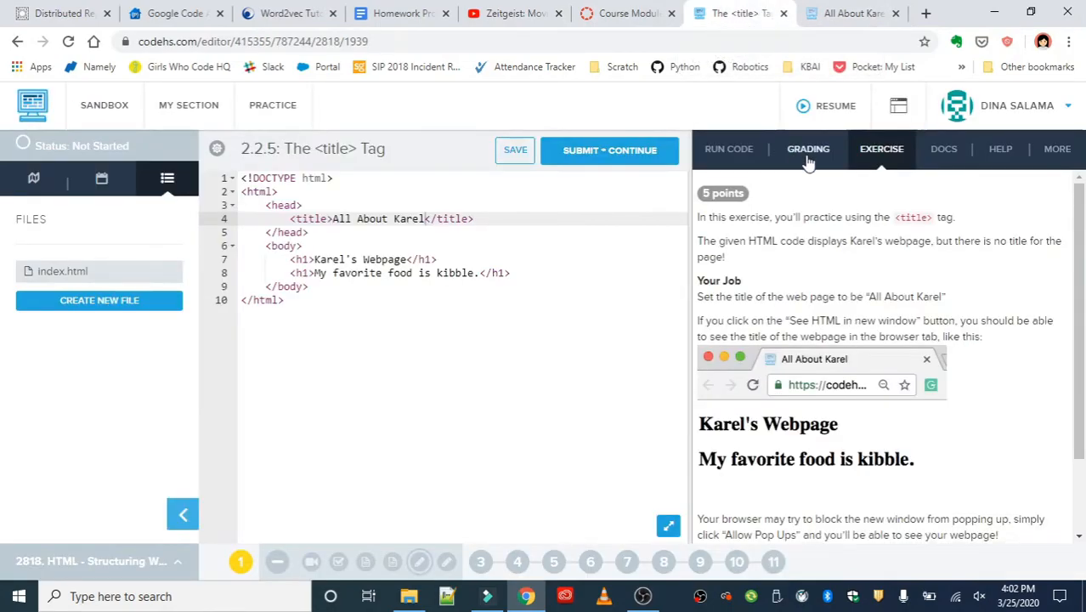
- Check Code so all four title tests pass, then return to the Run Code output
left_click(728, 149)
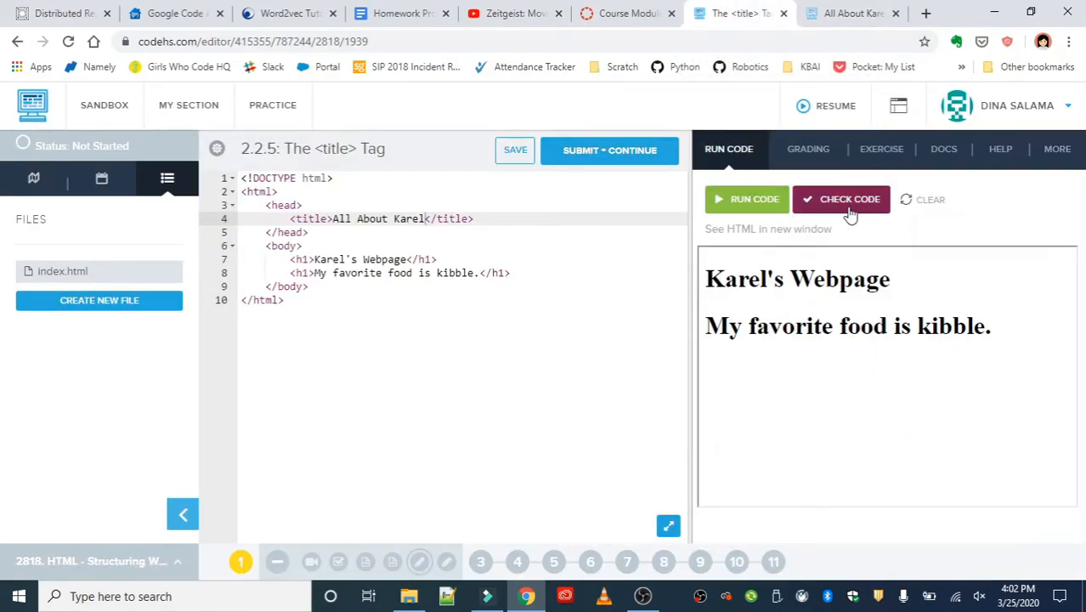
left_click(840, 199)
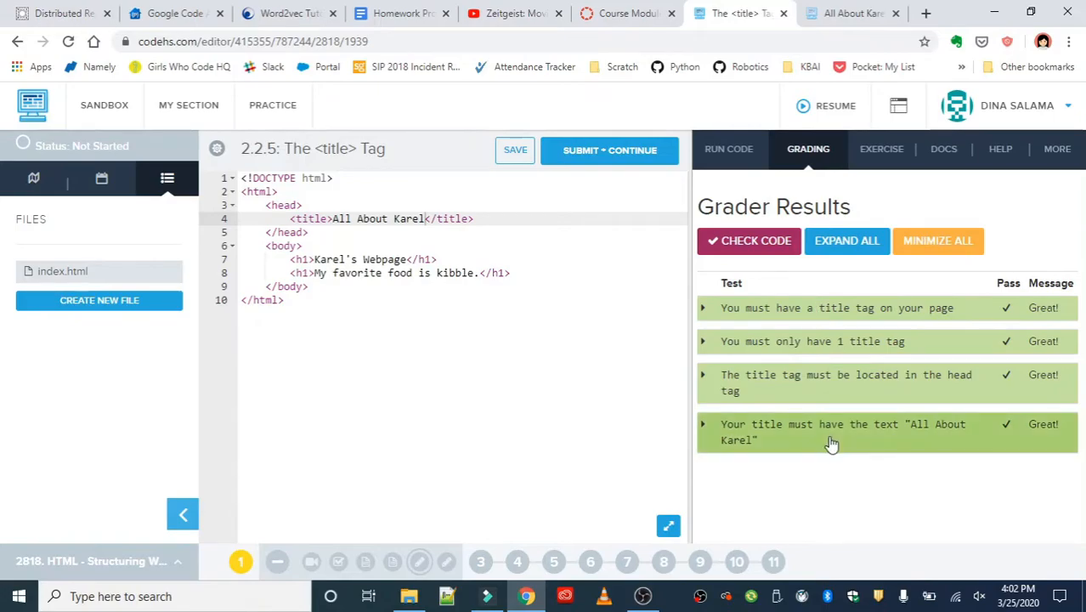
mouse_move(728, 149)
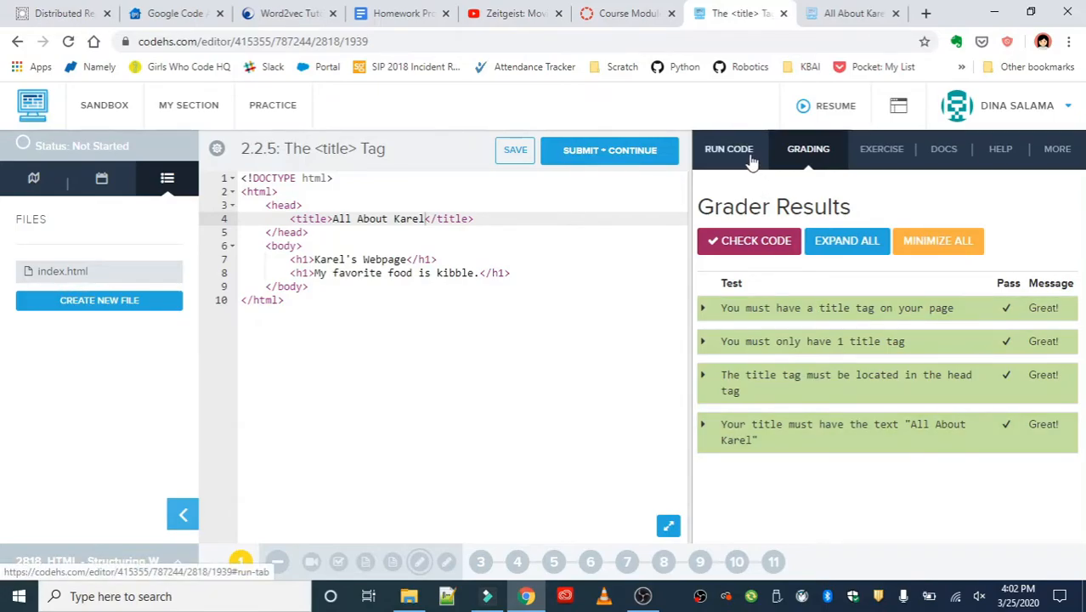
left_click(729, 148)
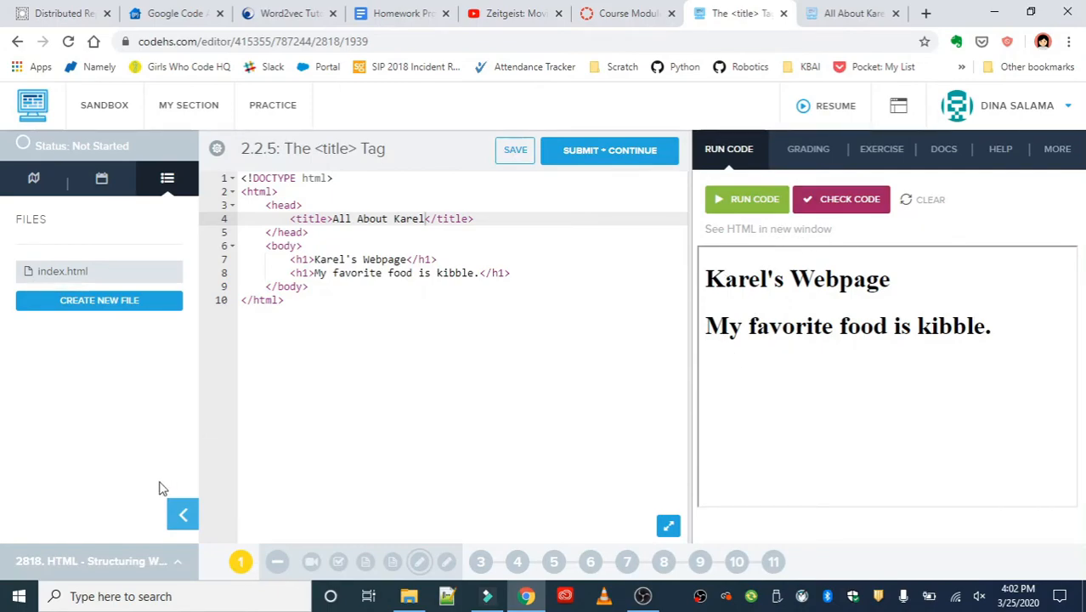
- Collapse the left files panel and select the two h1 heading lines
left_click(182, 515)
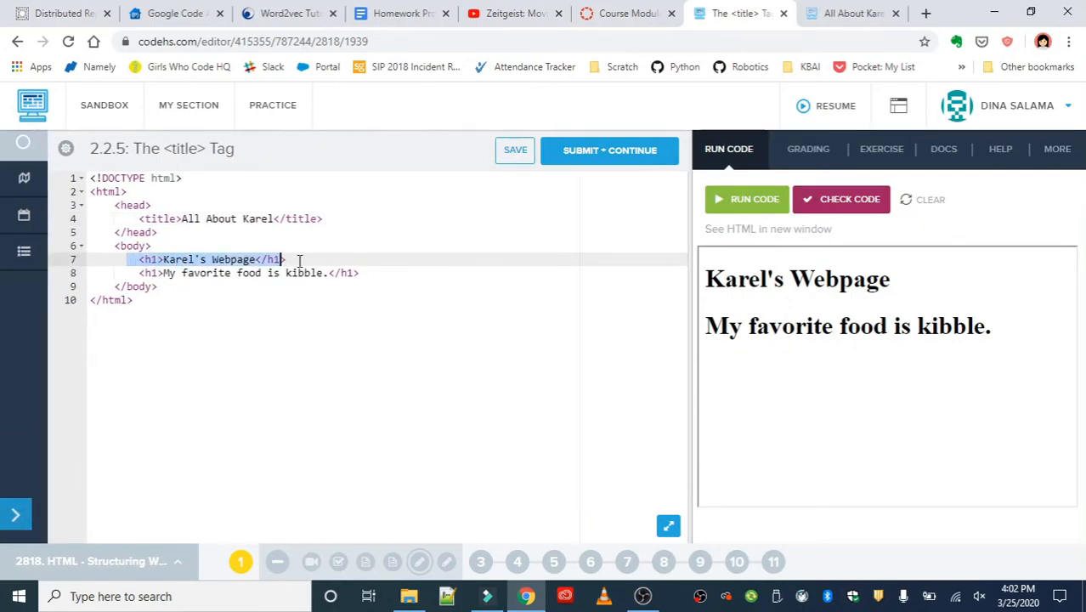
left_click_drag(286, 259, 388, 273)
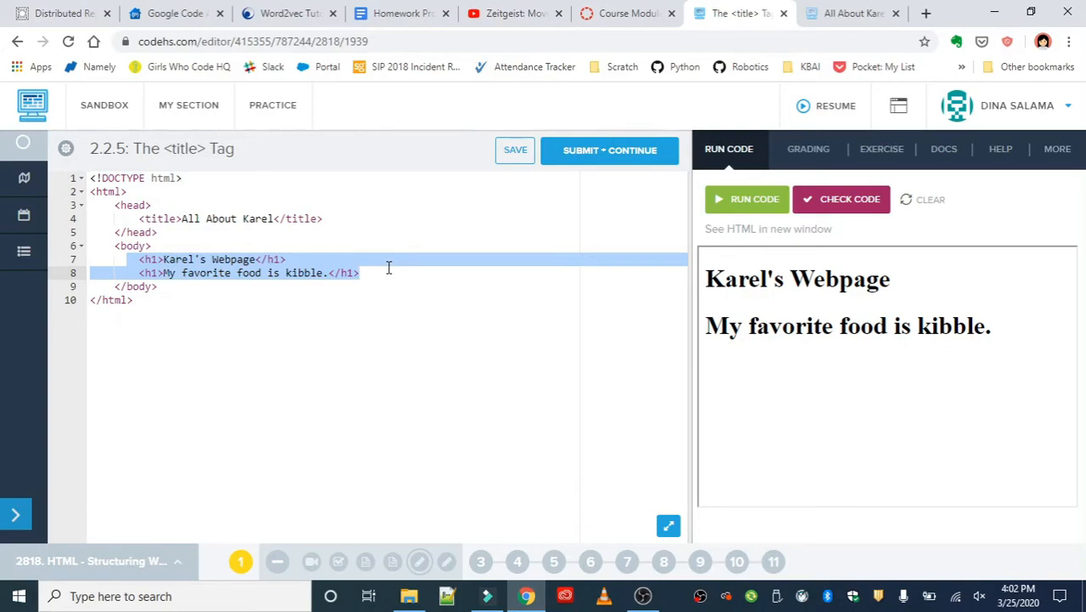
mouse_move(799, 259)
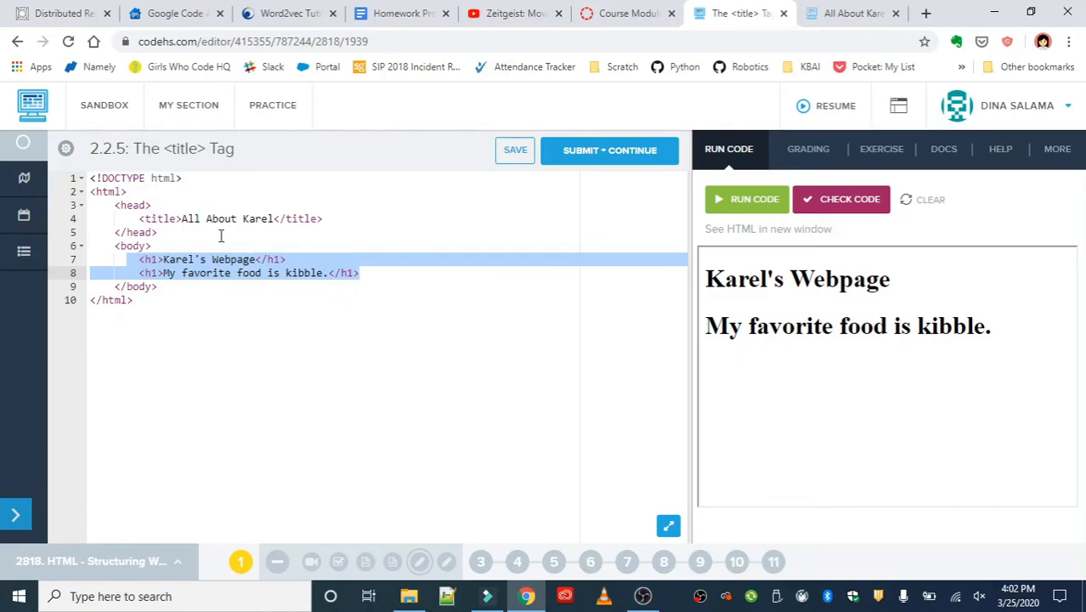
mouse_move(850, 13)
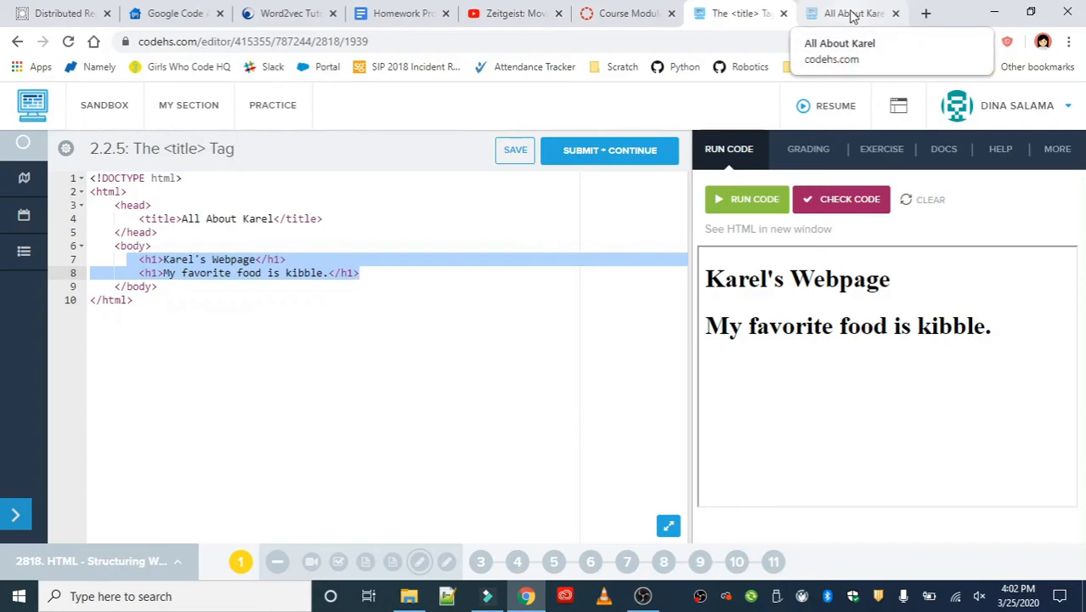